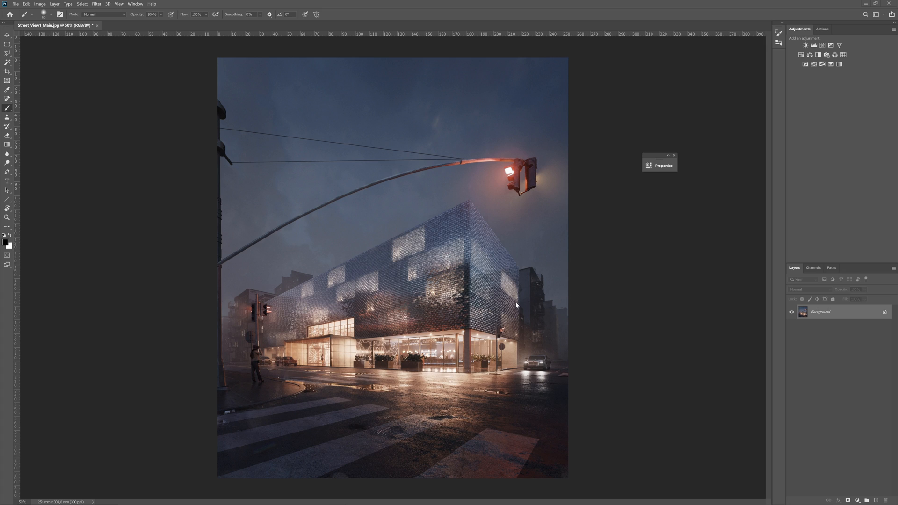
pyautogui.moveTo(310, 275)
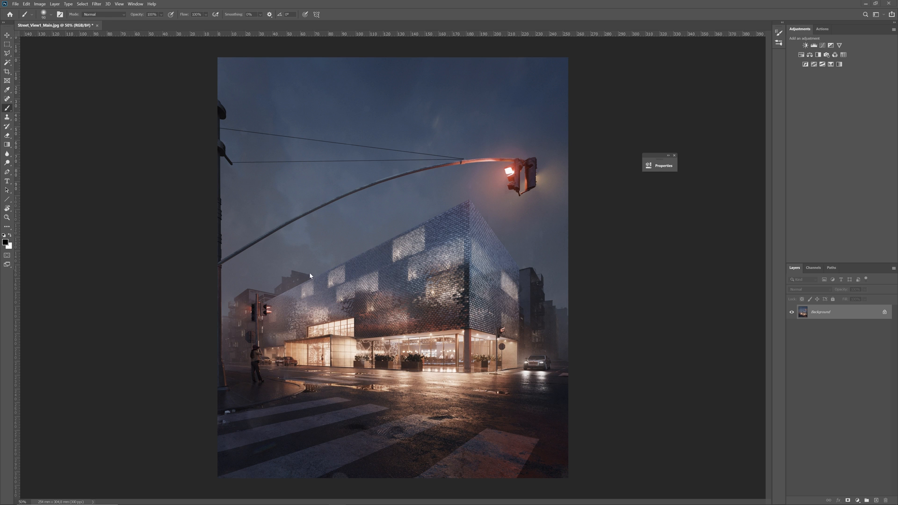
pyautogui.moveTo(449, 227)
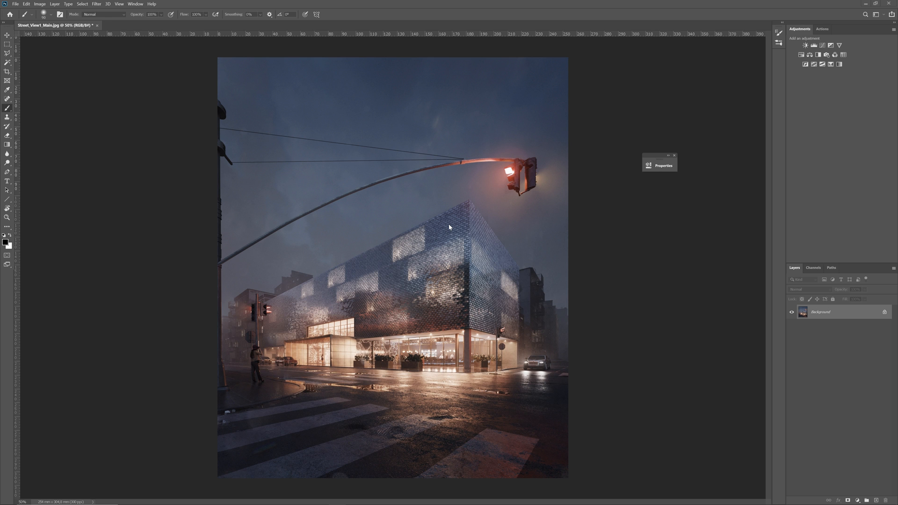
pyautogui.moveTo(567, 194)
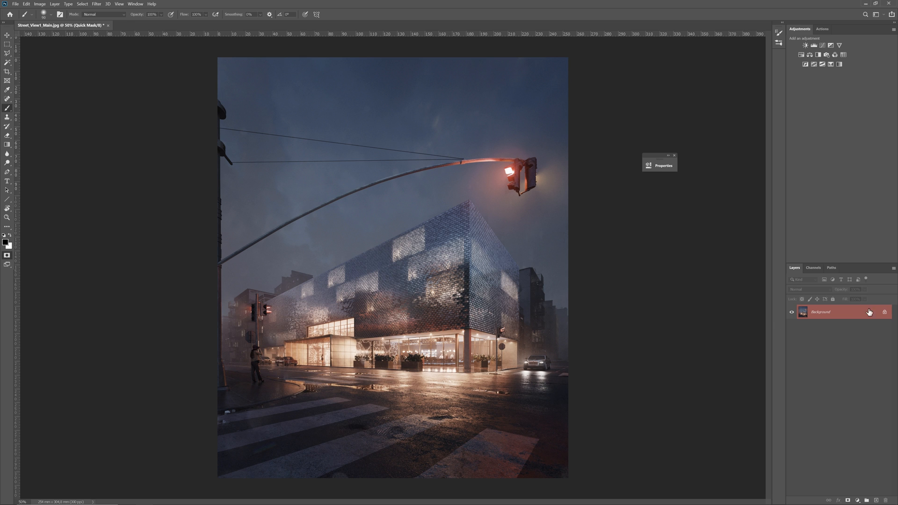
pyautogui.moveTo(151, 283)
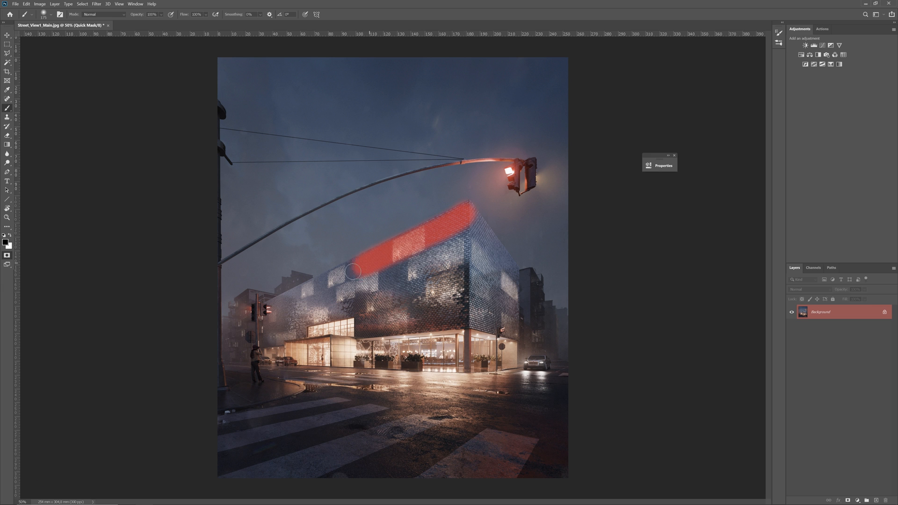
# Paint a Quick Mask over the glass building's facade, then erase the overspill.
pyautogui.moveTo(353, 272); pyautogui.dragTo(289, 326)
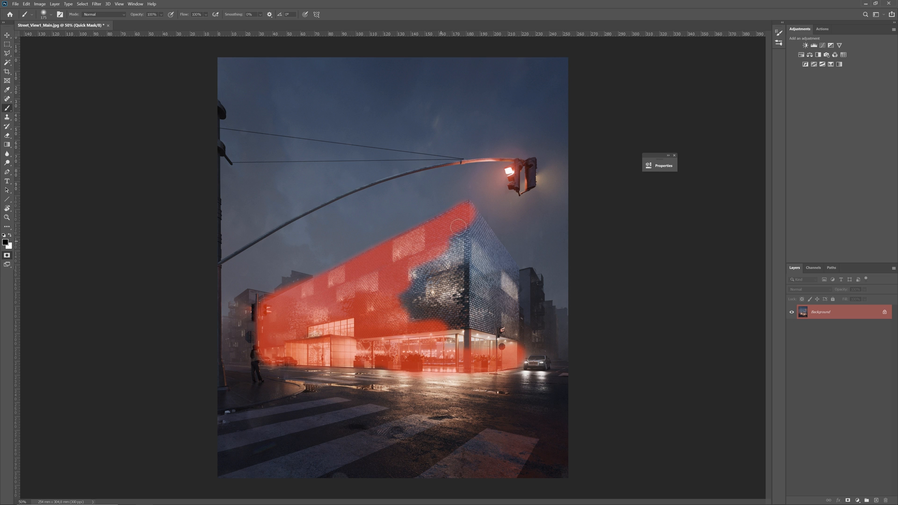
pyautogui.moveTo(456, 229); pyautogui.dragTo(511, 272)
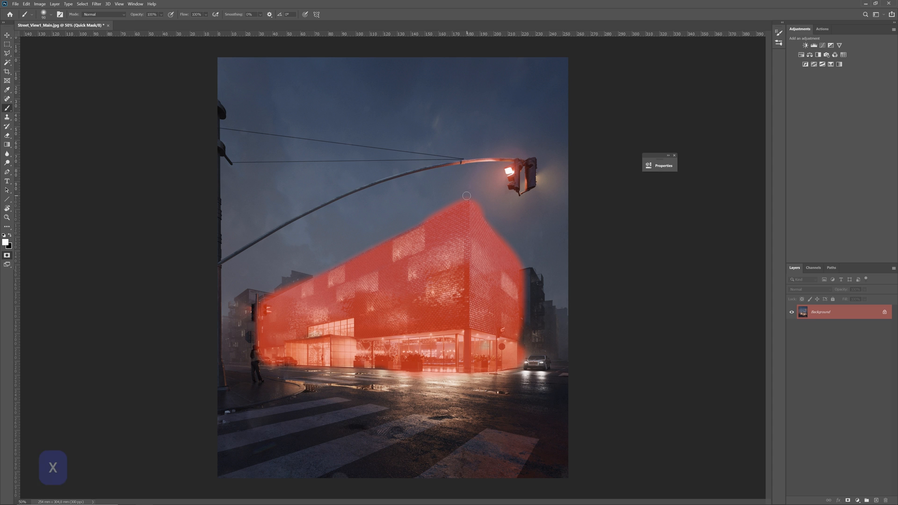
pyautogui.press('shift')
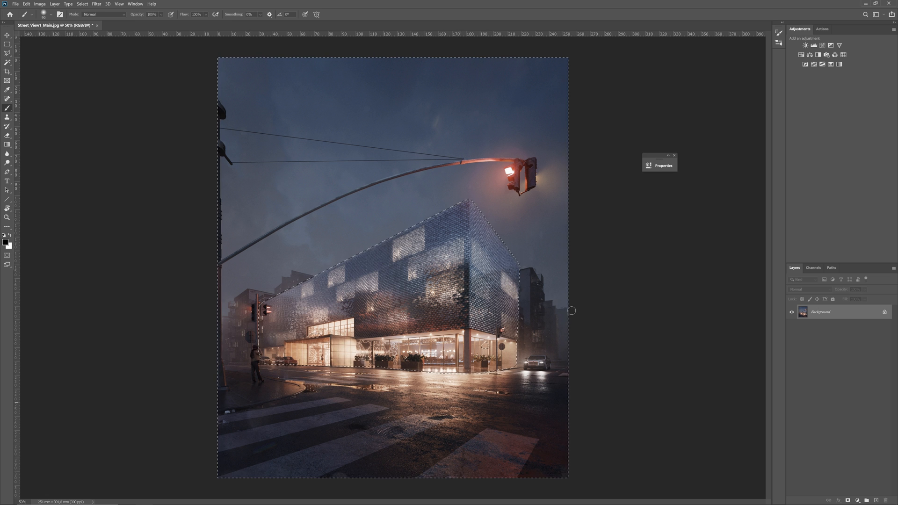
# Add a Curves adjustment on the building selection and raise the curve to brighten it.
pyautogui.click(823, 45)
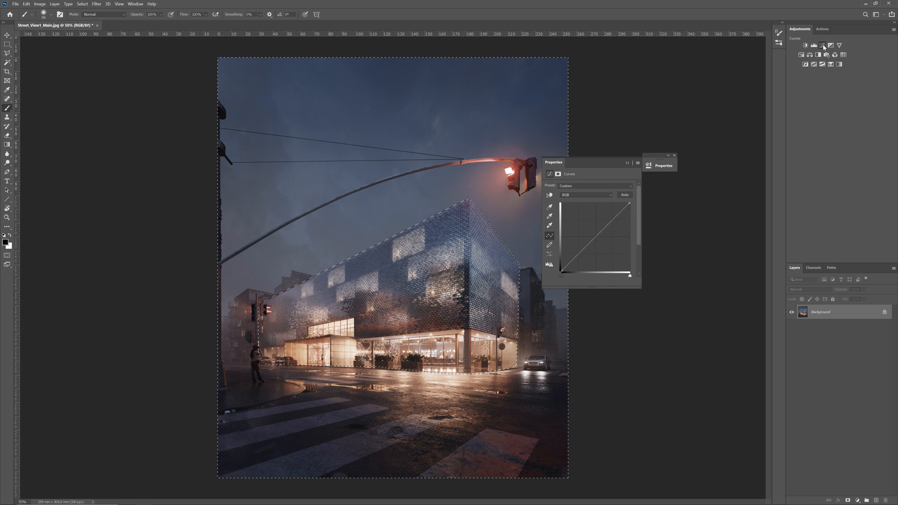
pyautogui.click(823, 45)
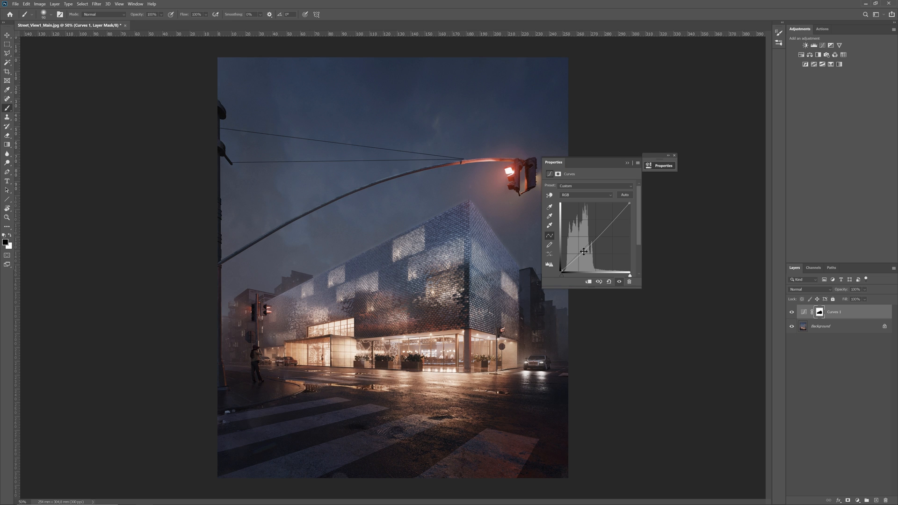
pyautogui.moveTo(584, 252); pyautogui.dragTo(607, 226)
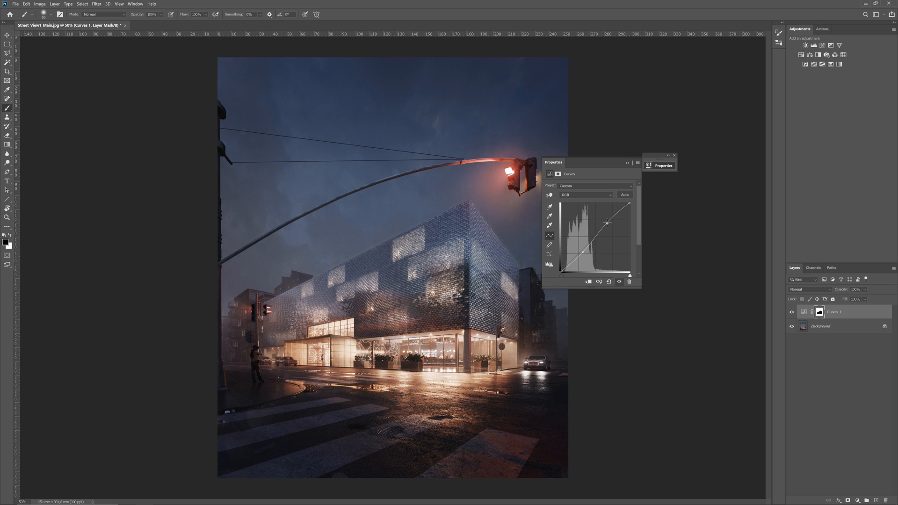
pyautogui.click(673, 156)
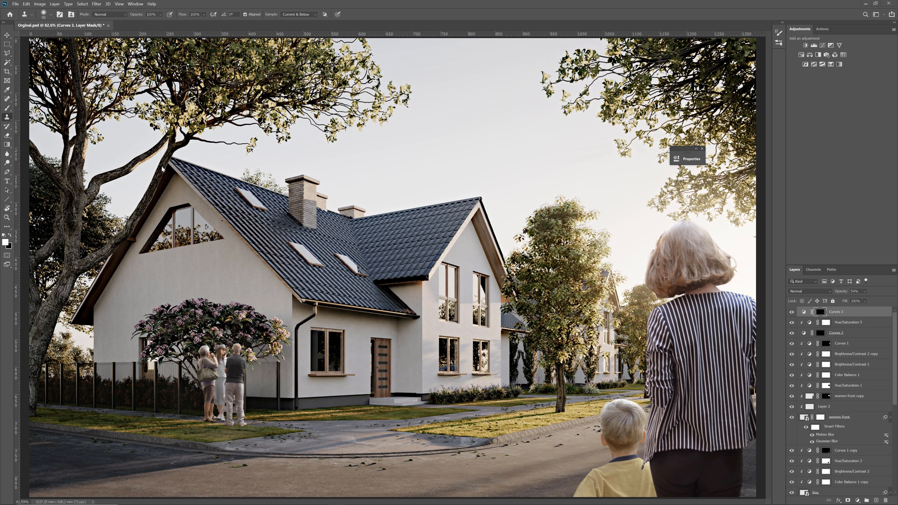
pyautogui.moveTo(405, 440)
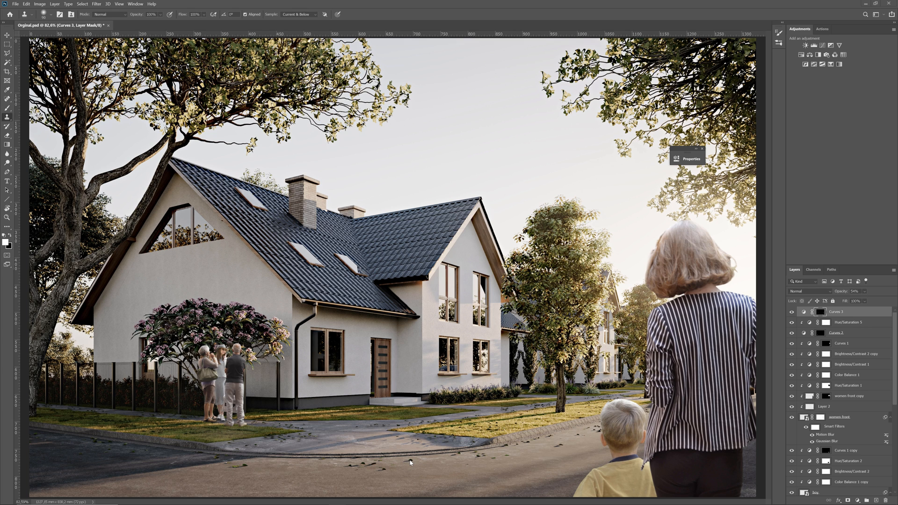
# Create a new empty layer via Ctrl+Shift+N and ready the healing brush for the road.
pyautogui.press('Ctrl+Shift+N')
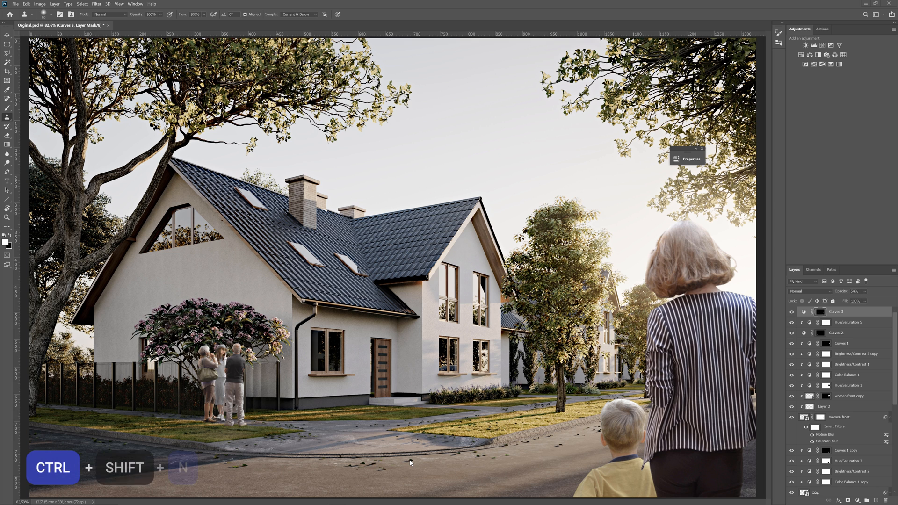
pyautogui.press('N')
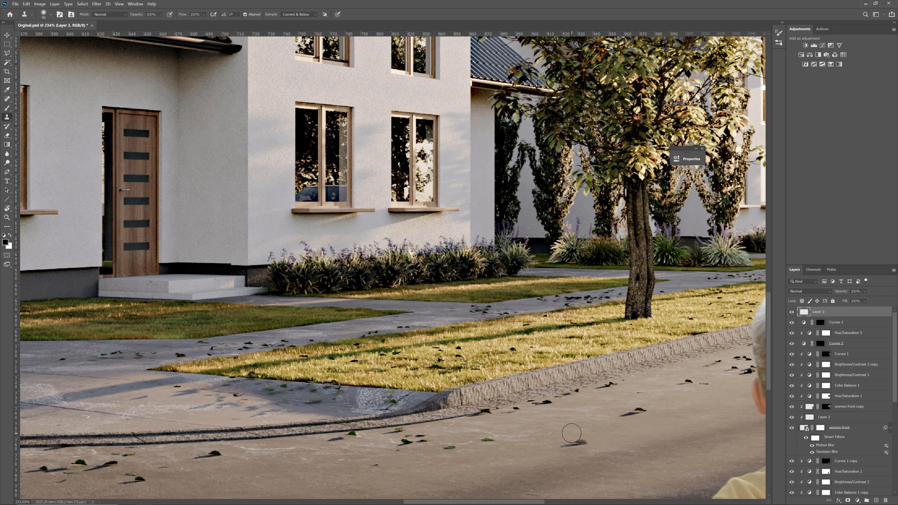
pyautogui.moveTo(575, 453)
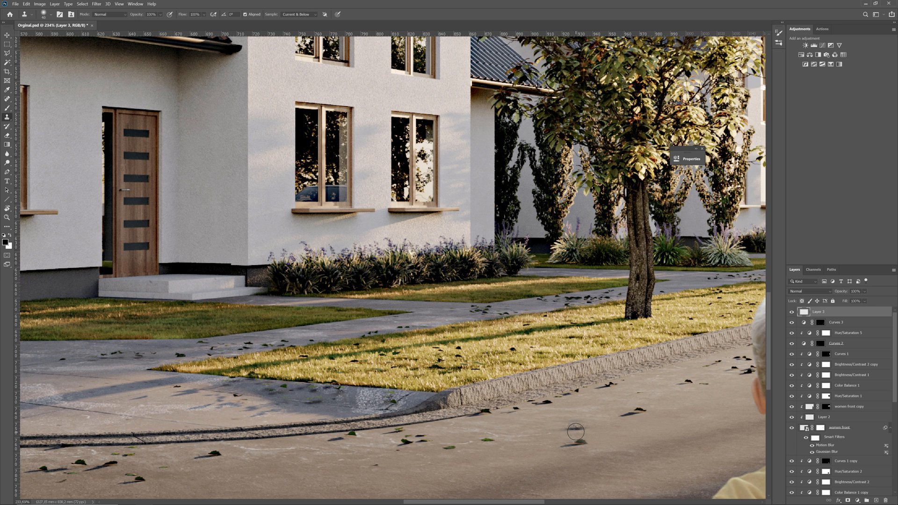
pyautogui.press('e')
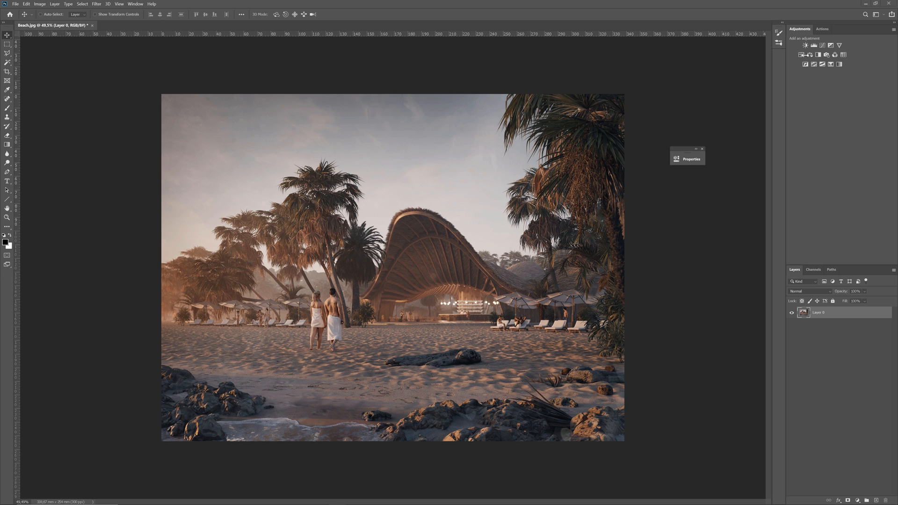
# Add a Brightness/Contrast adjustment, raise brightness, and make the base beach image the working layer.
pyautogui.click(804, 44)
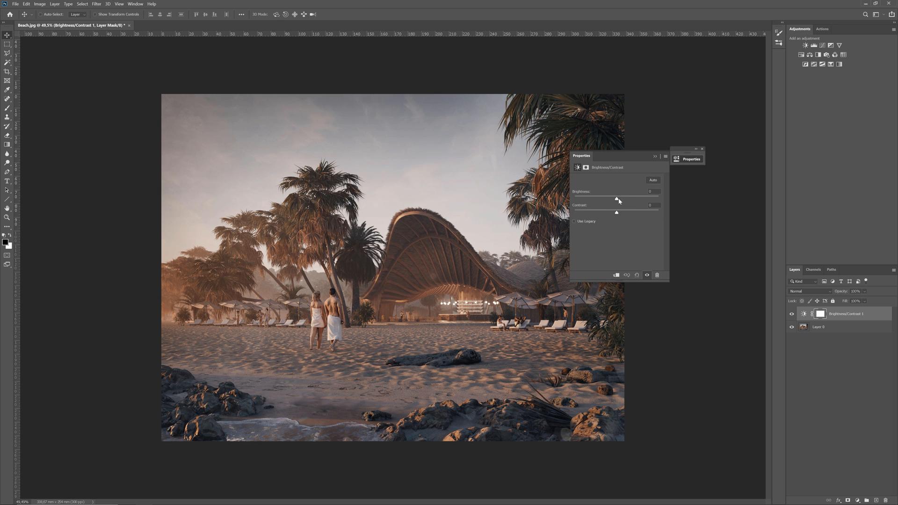
pyautogui.moveTo(616, 199); pyautogui.dragTo(622, 198)
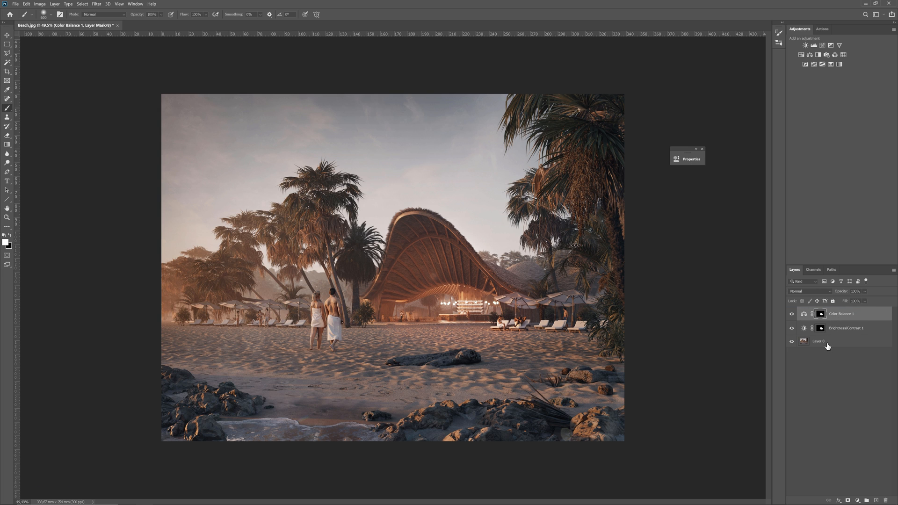
pyautogui.click(818, 340)
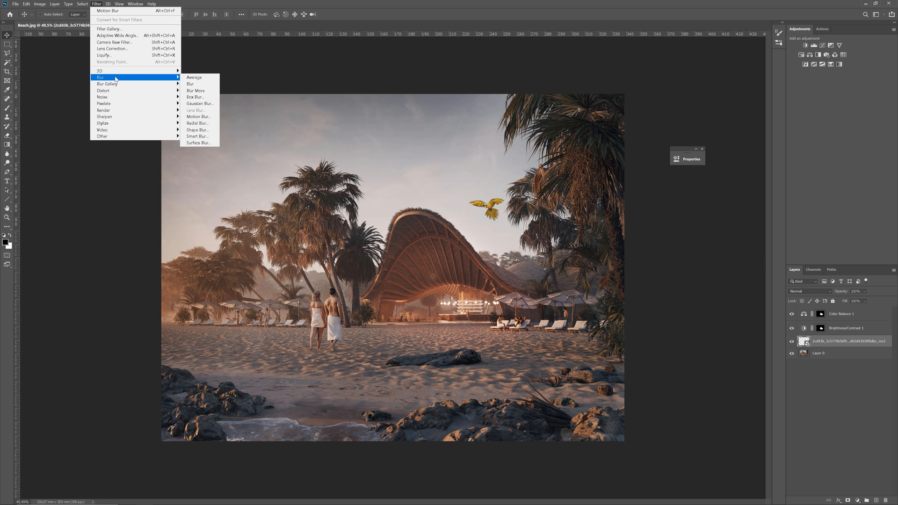
# Apply a Motion Blur (angle 12, distance 20) to the parrot and commit the placed copy.
pyautogui.click(198, 116)
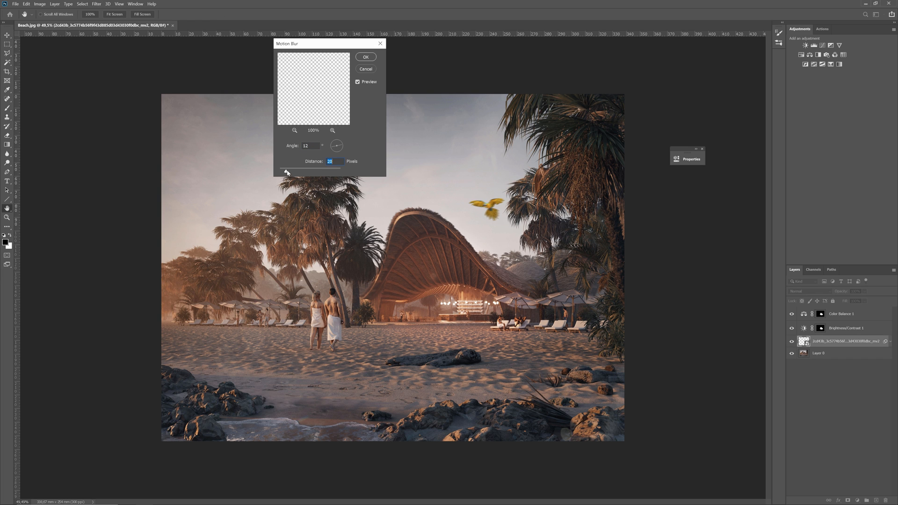
pyautogui.click(366, 56)
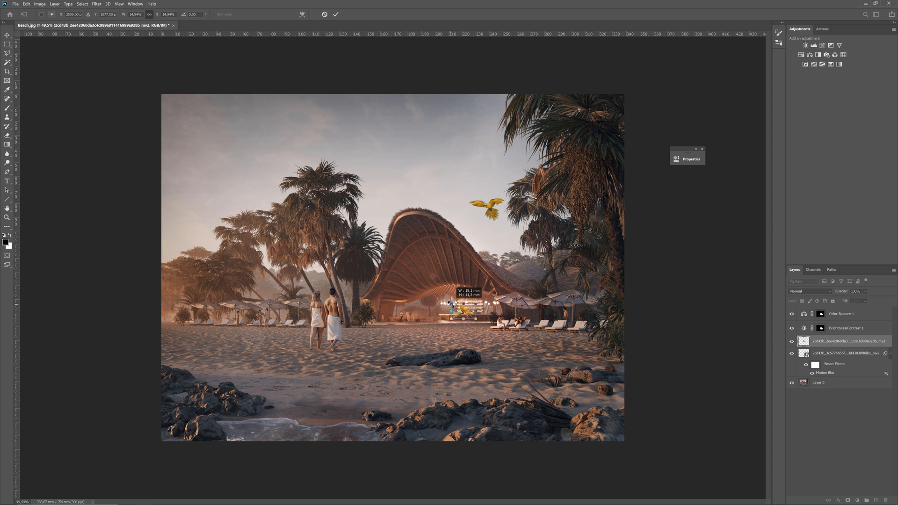
pyautogui.click(337, 13)
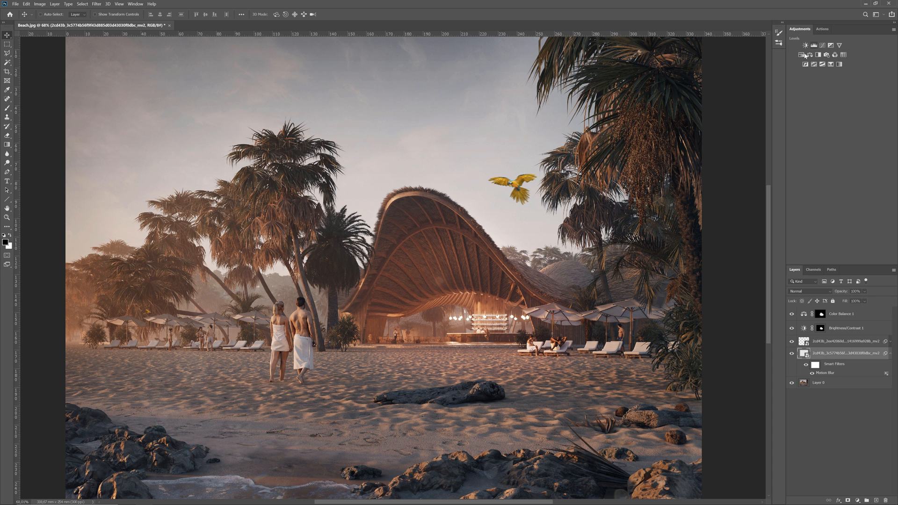
# Add a Hue/Saturation adjustment shifted toward pink-red and compare it on and off.
pyautogui.click(806, 54)
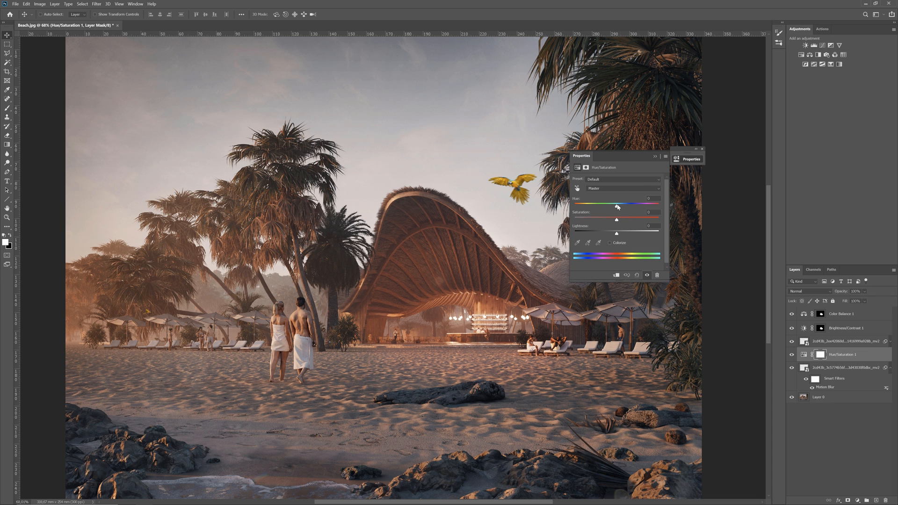
pyautogui.moveTo(618, 206); pyautogui.dragTo(626, 206)
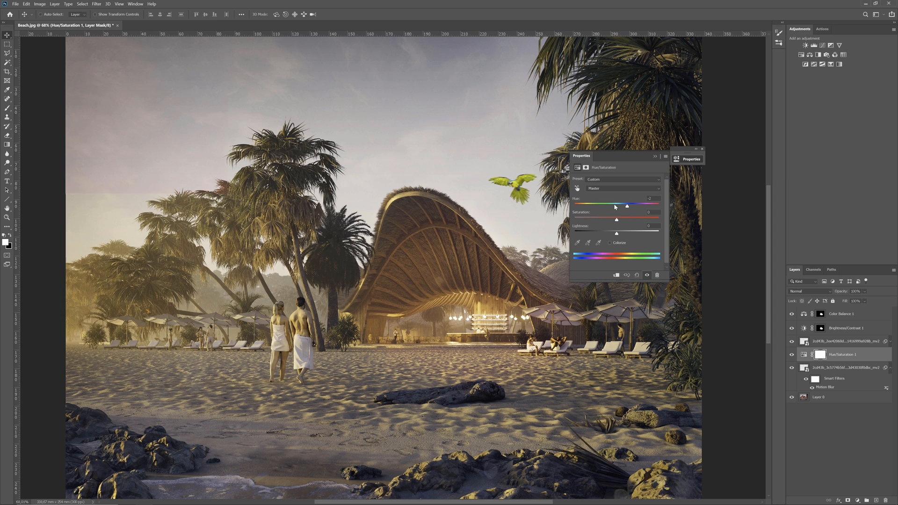
pyautogui.moveTo(626, 206); pyautogui.dragTo(617, 205)
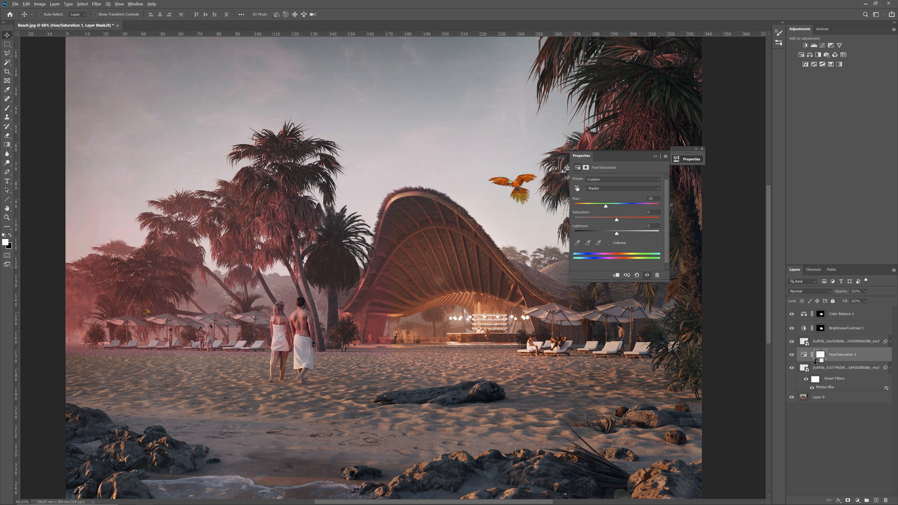
pyautogui.press('alt')
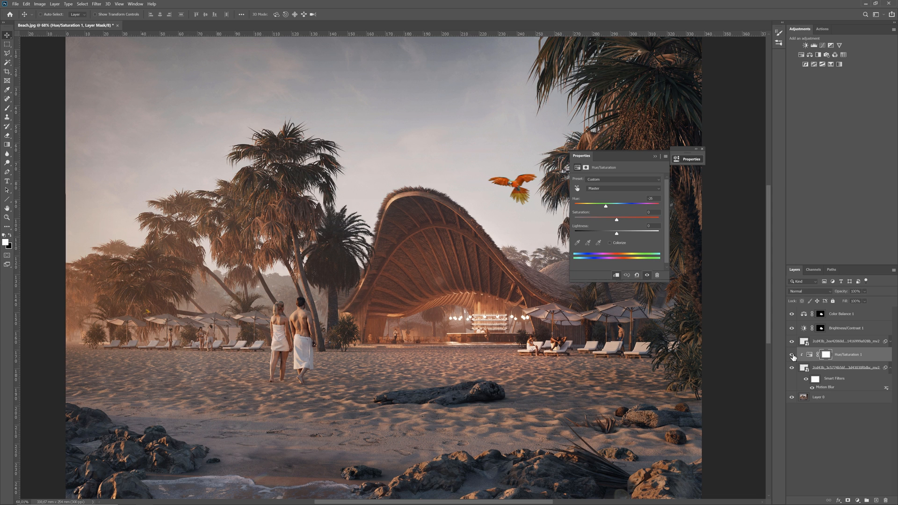
# Duplicate the hue adjustment layer and switch off the pink hue adjustment.
pyautogui.moveTo(617, 206); pyautogui.dragTo(611, 206)
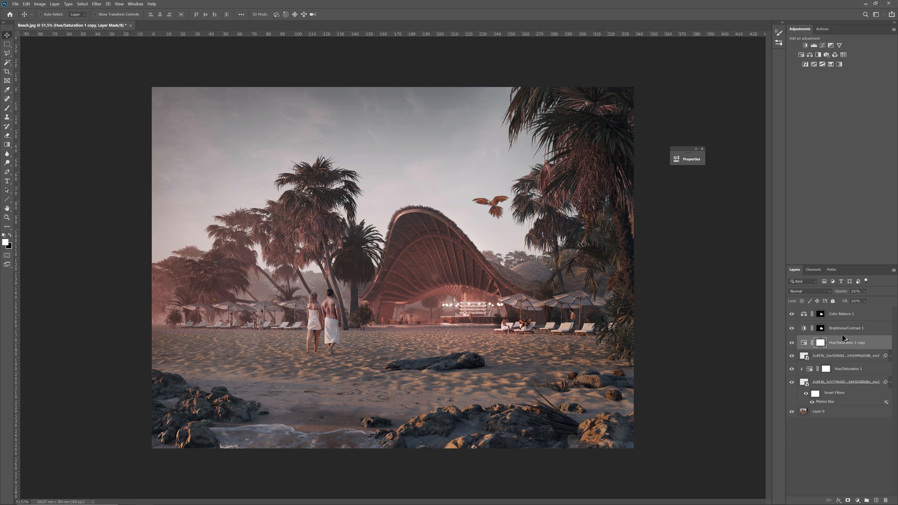
pyautogui.click(791, 342)
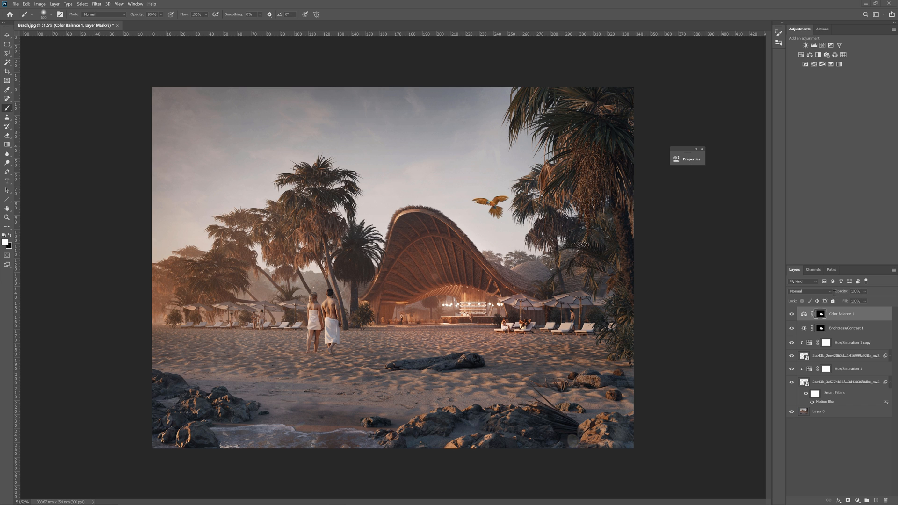
pyautogui.press('Ctrl')
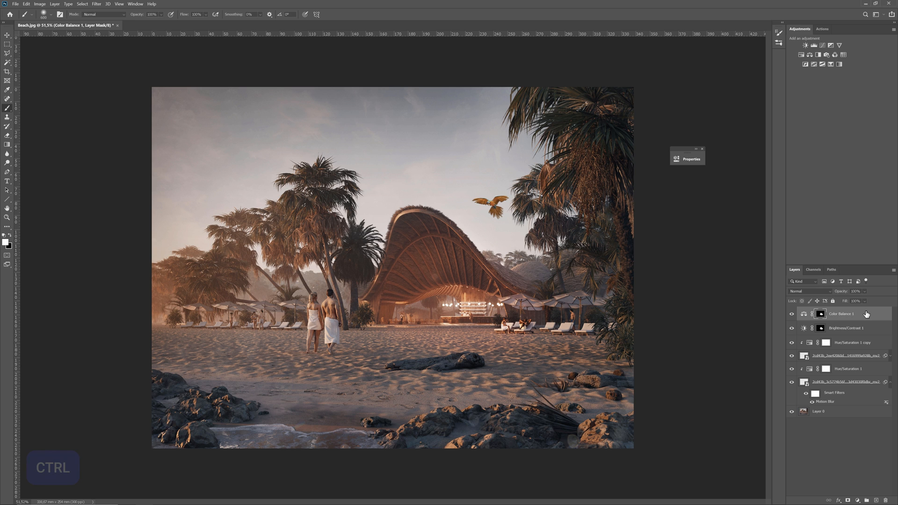
pyautogui.press('ctrl+shift+alt+e')
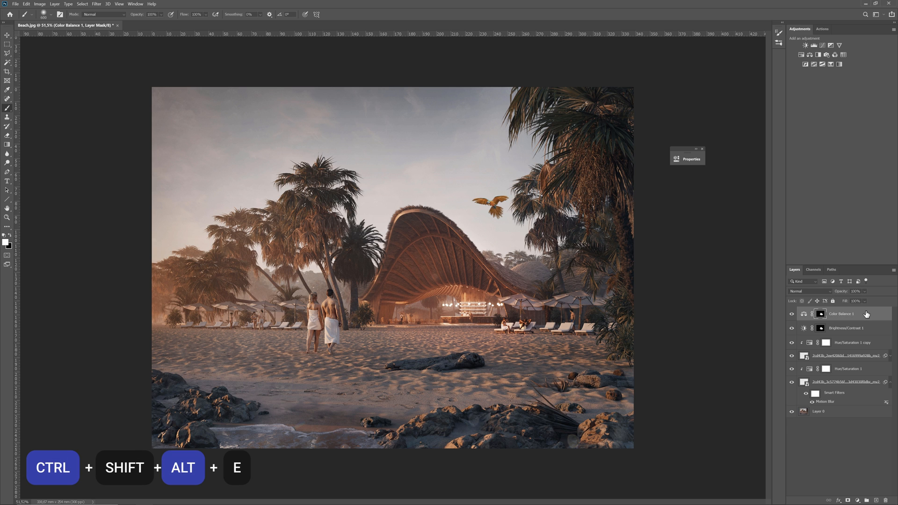
pyautogui.press('Ctrl+Shift+Alt+E')
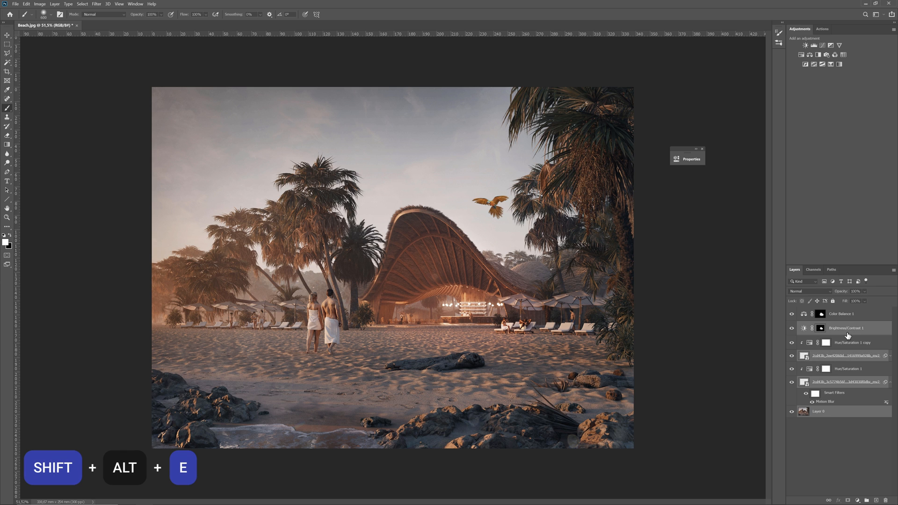
pyautogui.press('shift+alt+e')
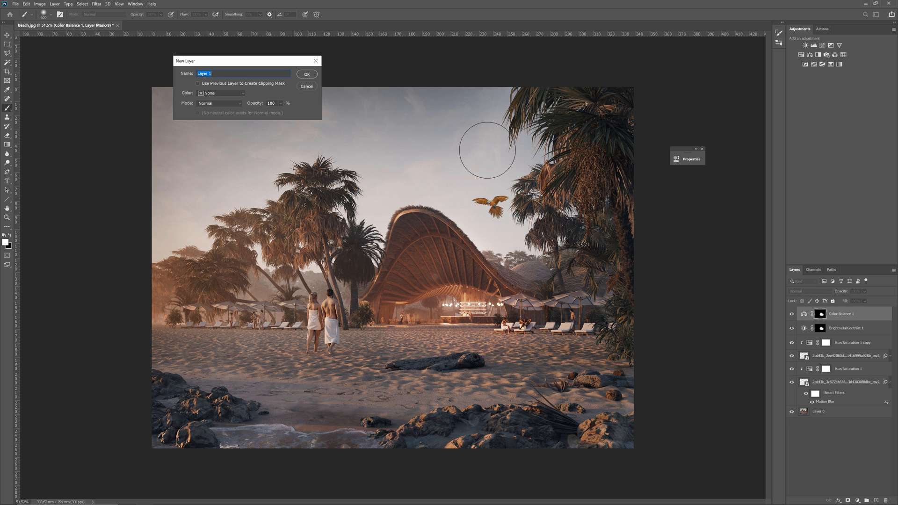
# Confirm the new layer and select it in the stack for filling and painting.
pyautogui.click(307, 74)
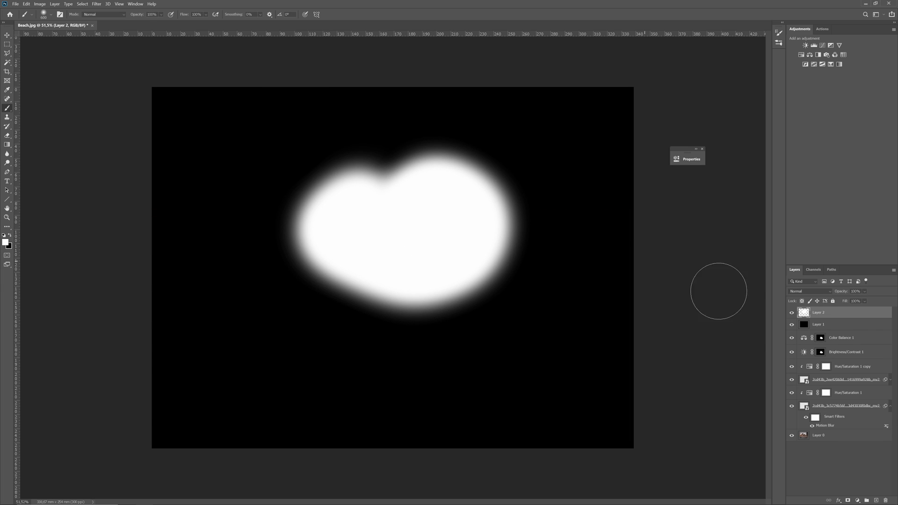
pyautogui.click(818, 435)
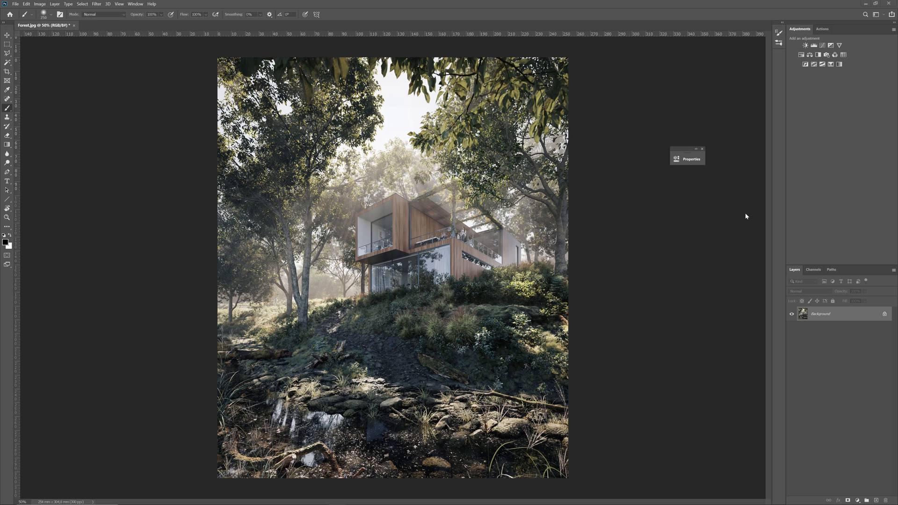
# Add a Hue/Saturation adjustment draining most colour, then invert its mask to hide the effect.
pyautogui.click(813, 45)
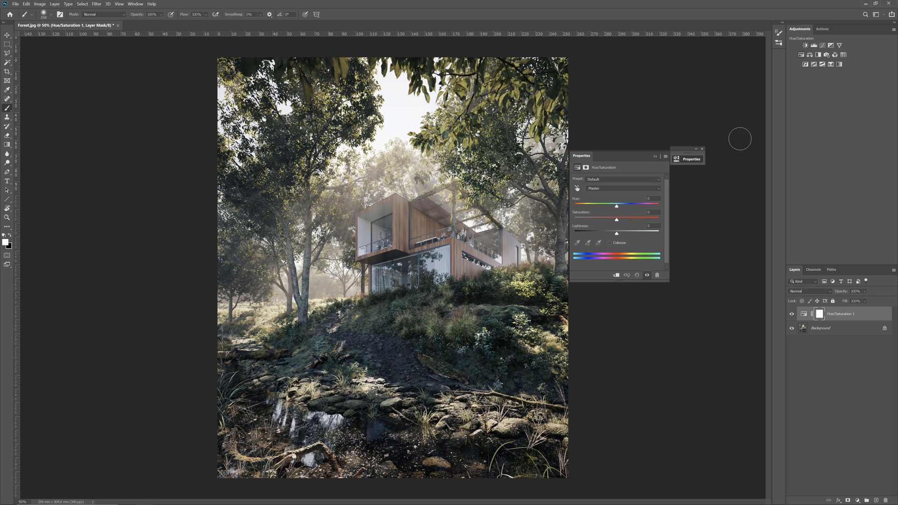
pyautogui.moveTo(616, 219); pyautogui.dragTo(591, 218)
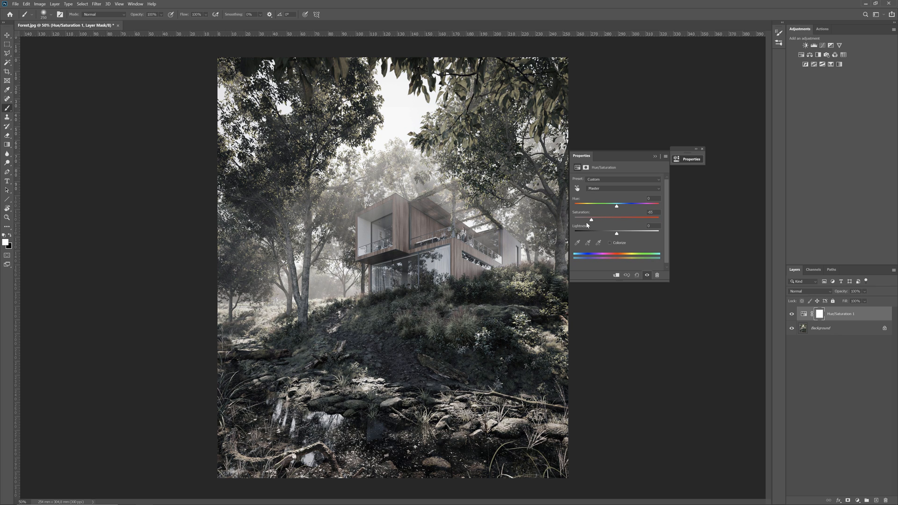
pyautogui.moveTo(591, 219); pyautogui.dragTo(588, 219)
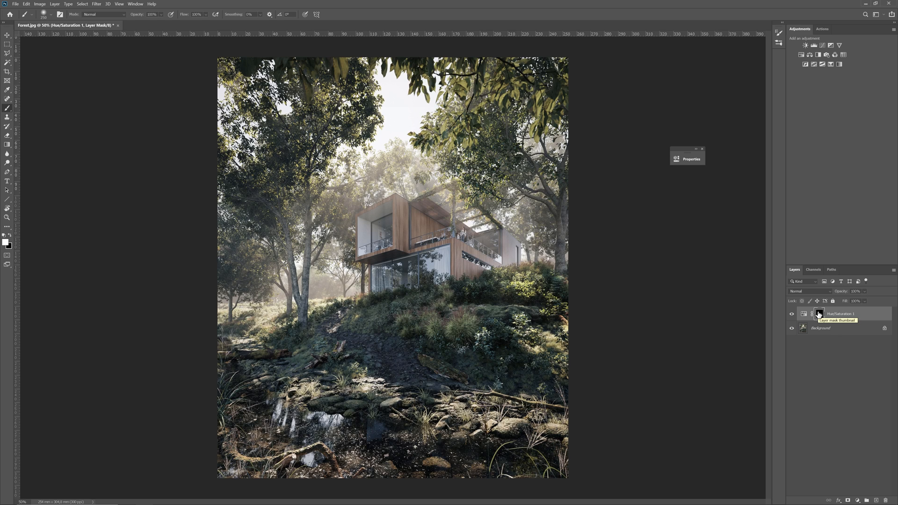
pyautogui.click(817, 314)
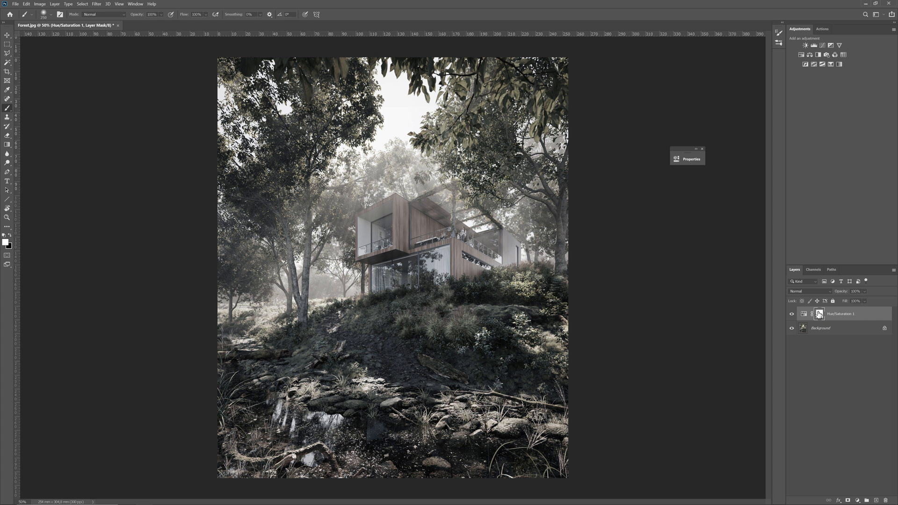
pyautogui.press('Ctrl+I')
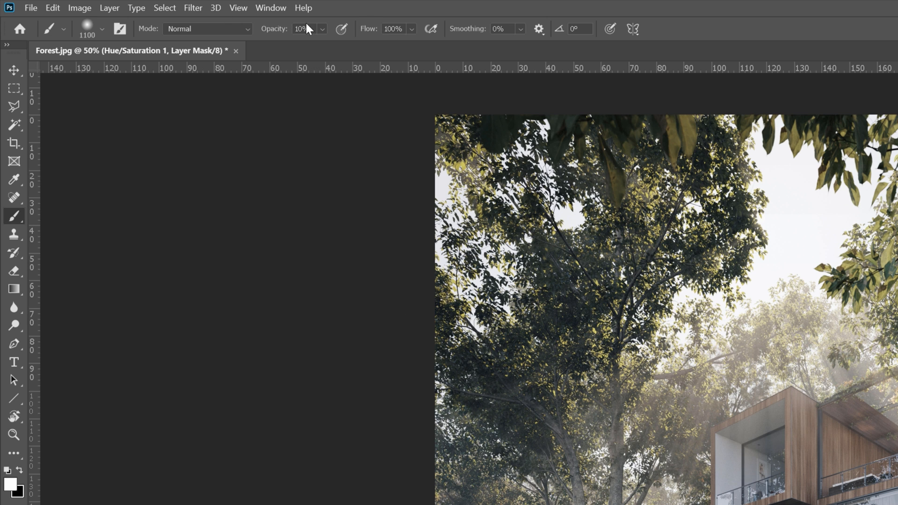
pyautogui.moveTo(599, 273)
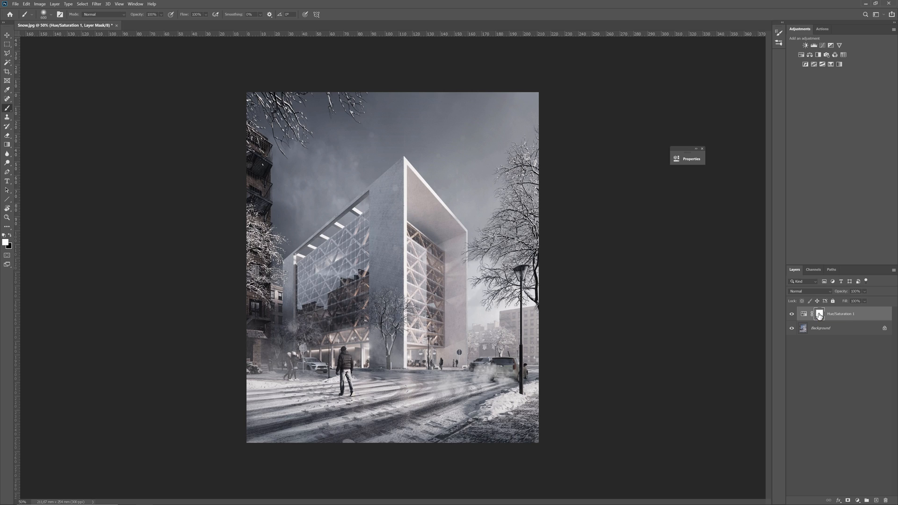
# Fill the Hue/Saturation adjustment mask with black.
pyautogui.press('ctrl')
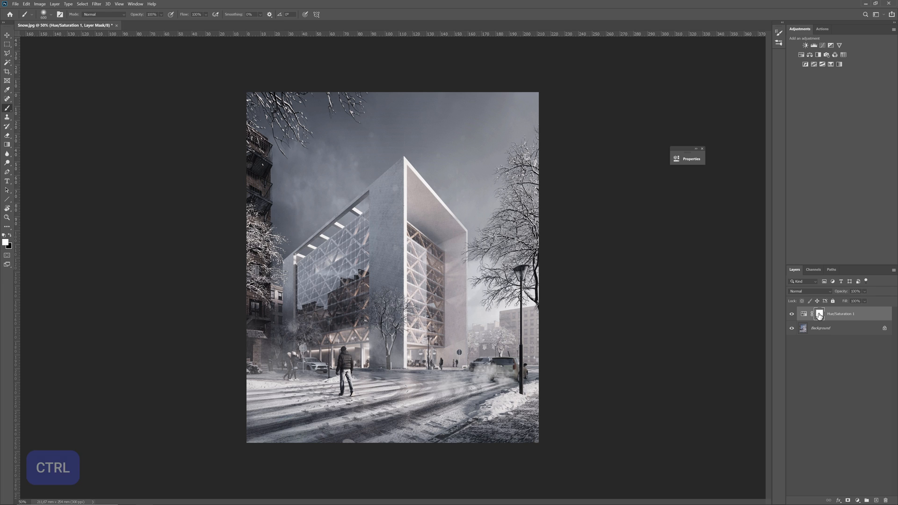
pyautogui.press('ctrl+backspace')
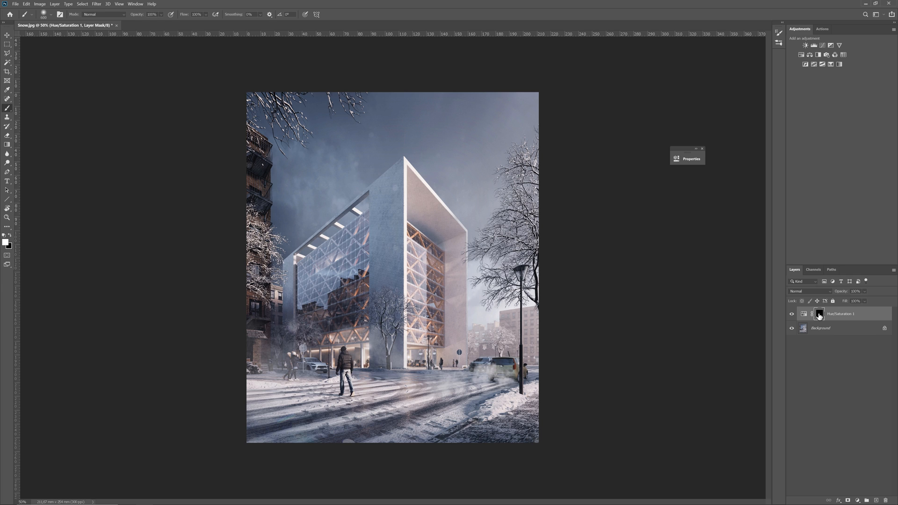
pyautogui.press('Alt+Backspace')
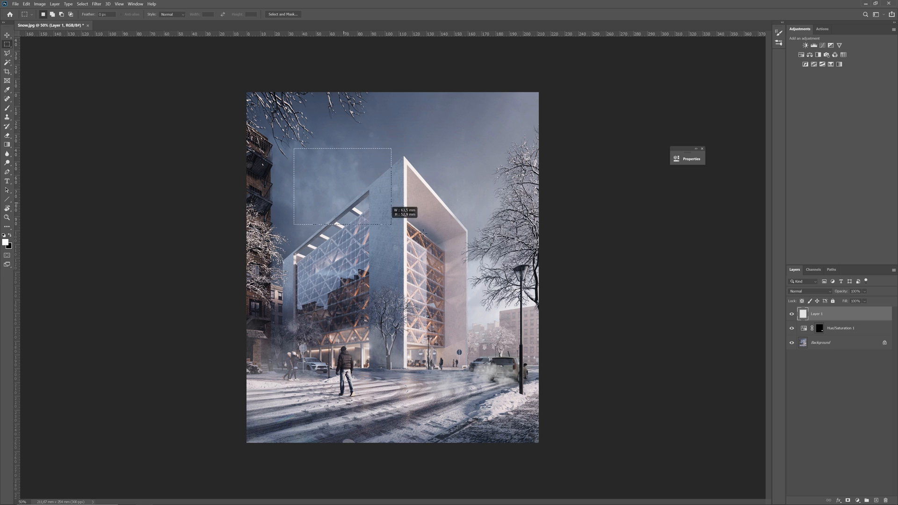
# Select a rectangle over the sky and accept orange-red as the fill colour.
pyautogui.moveTo(391, 224); pyautogui.dragTo(499, 249)
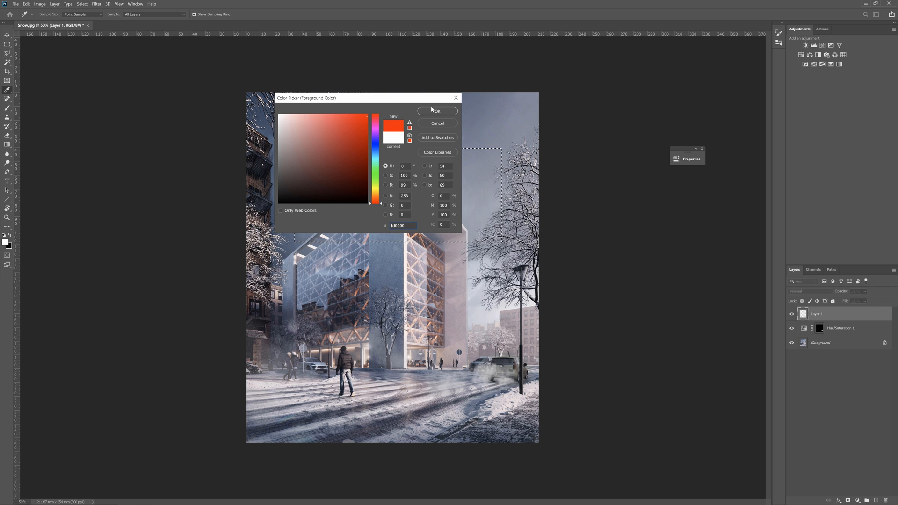
pyautogui.click(438, 110)
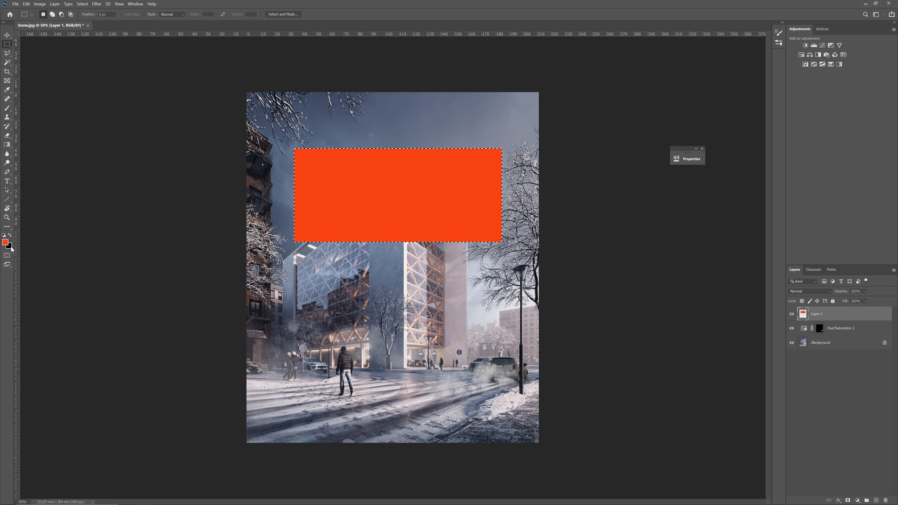
pyautogui.moveTo(426, 210)
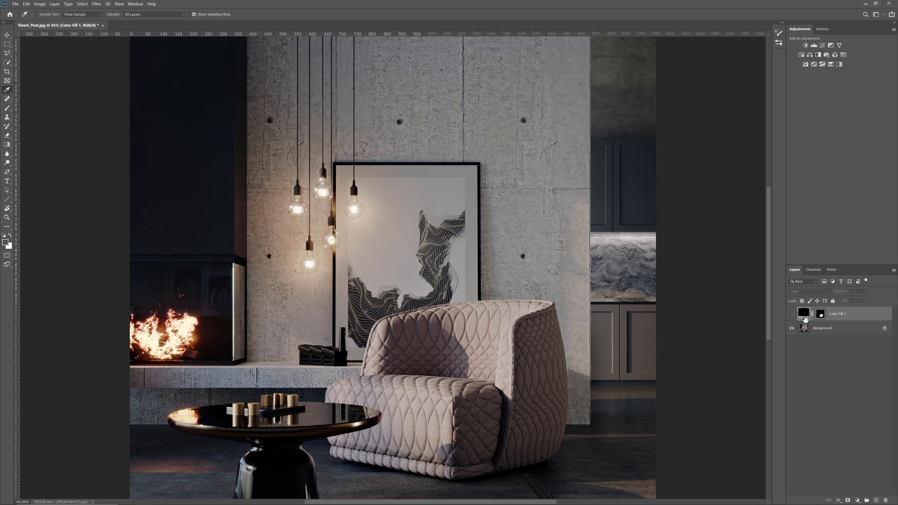
pyautogui.click(791, 313)
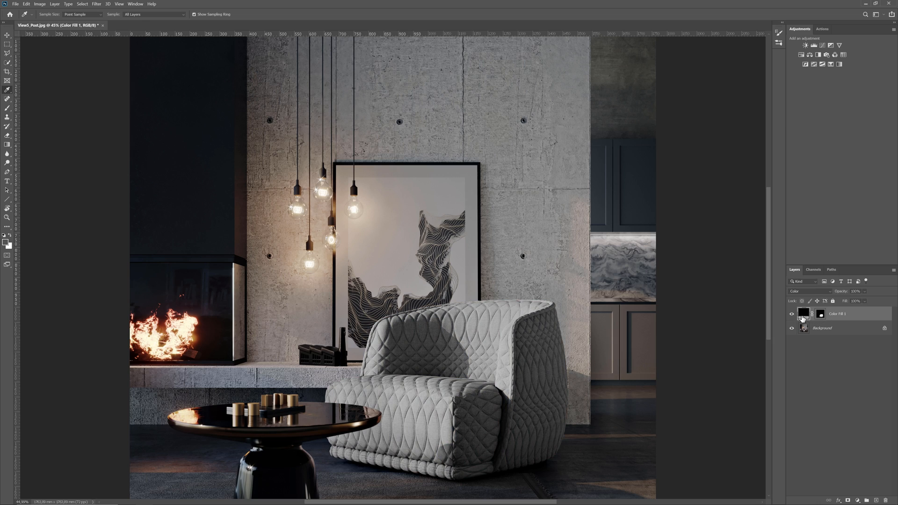
pyautogui.doubleClick(802, 313)
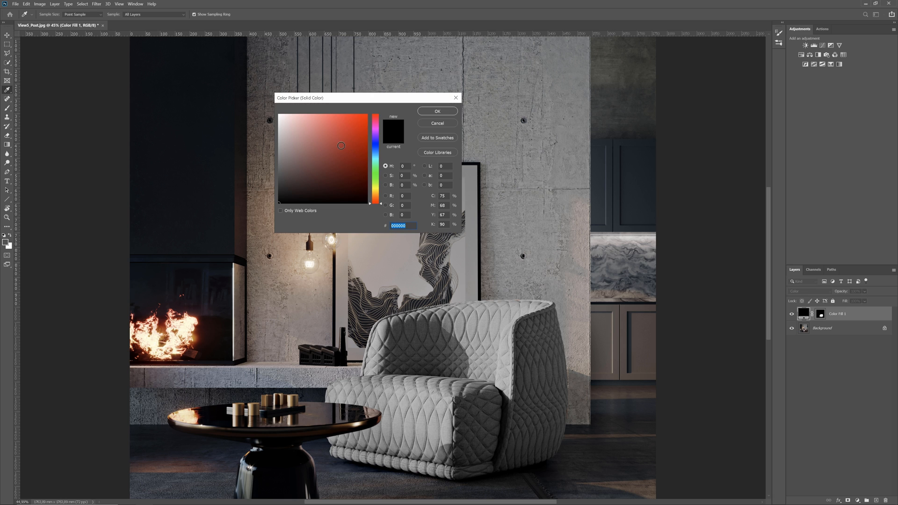
pyautogui.click(350, 135)
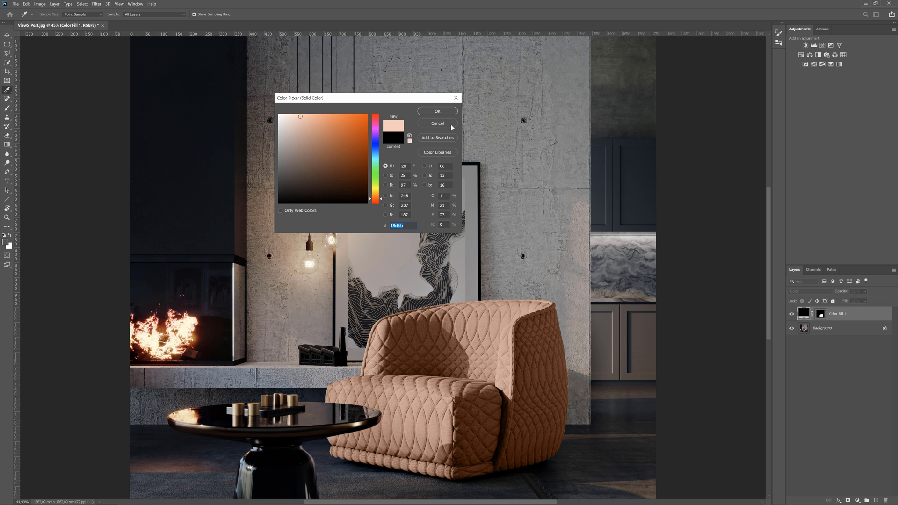
pyautogui.click(437, 111)
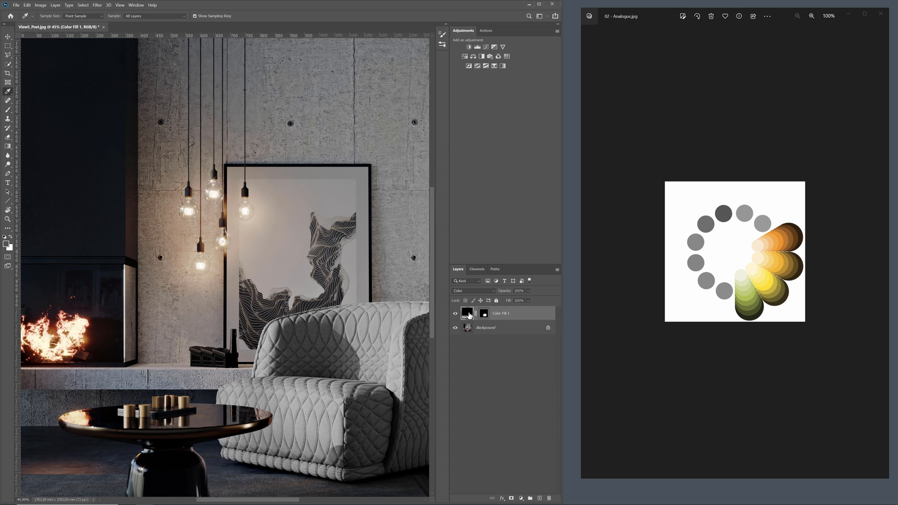
# Open the Color Fill 1 layer's colour settings for sampling from the colour wheel.
pyautogui.doubleClick(466, 312)
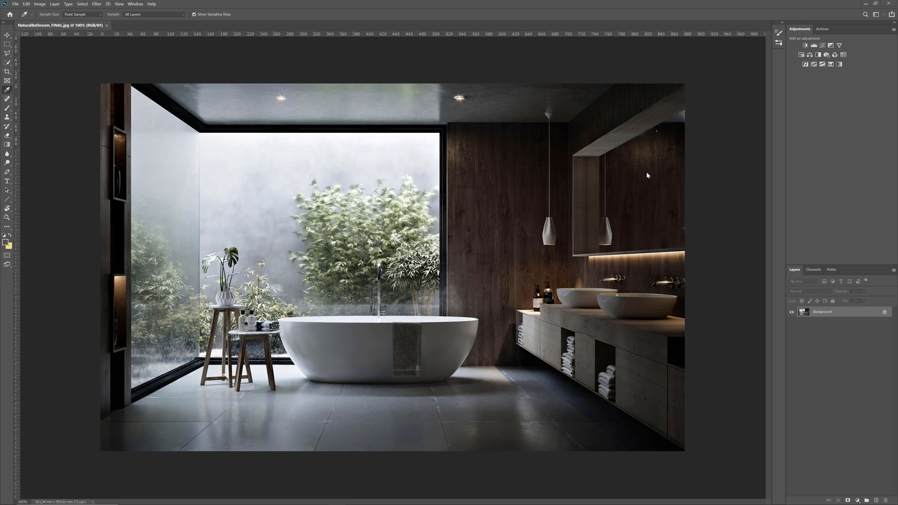
pyautogui.moveTo(548, 396)
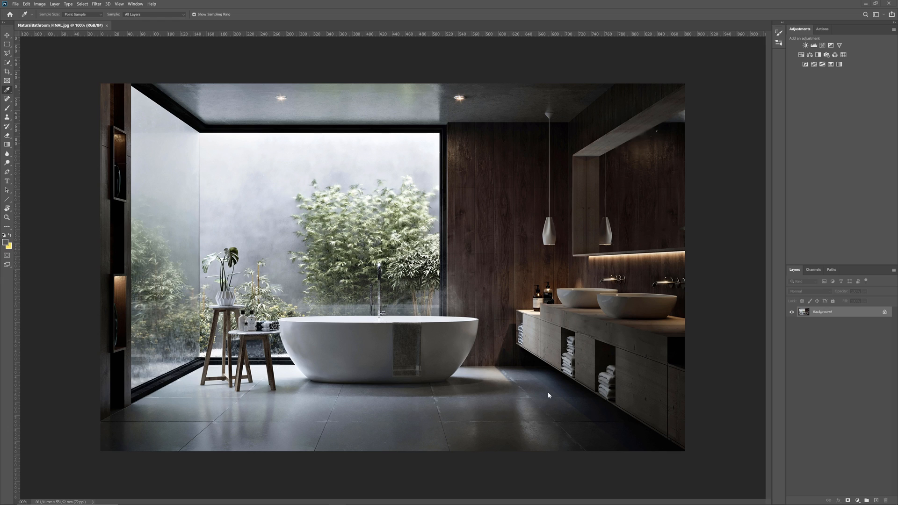
# Make a New Window for NaturalBathroom_FINAL.jpg and arrange both windows 2-up Vertical.
pyautogui.click(142, 4)
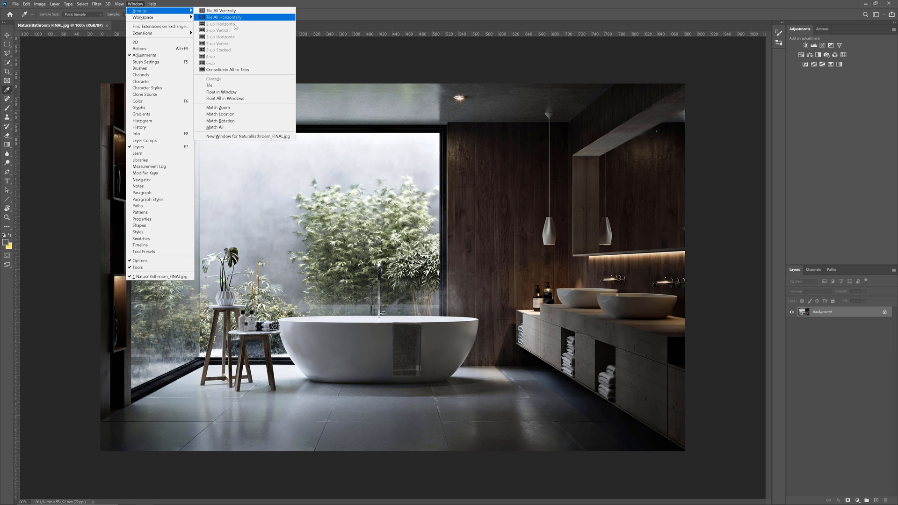
pyautogui.moveTo(234, 137)
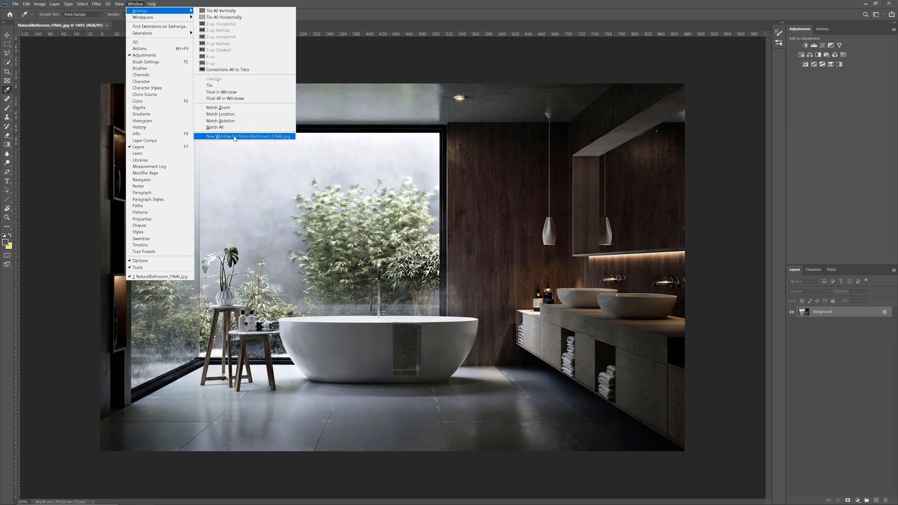
pyautogui.click(245, 136)
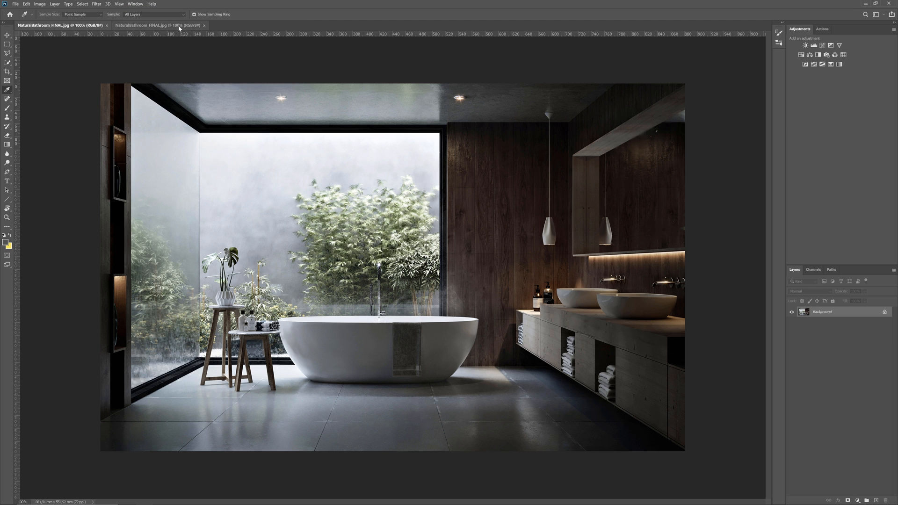
pyautogui.moveTo(139, 28)
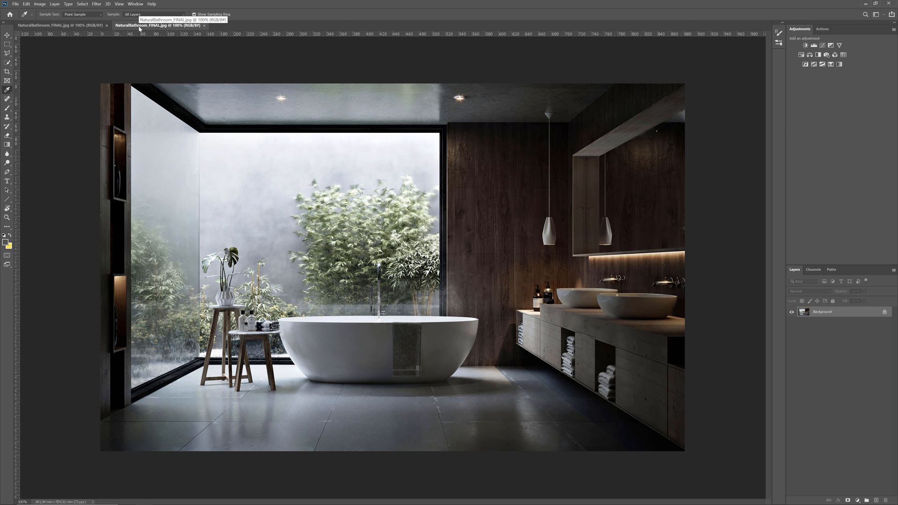
pyautogui.click(123, 4)
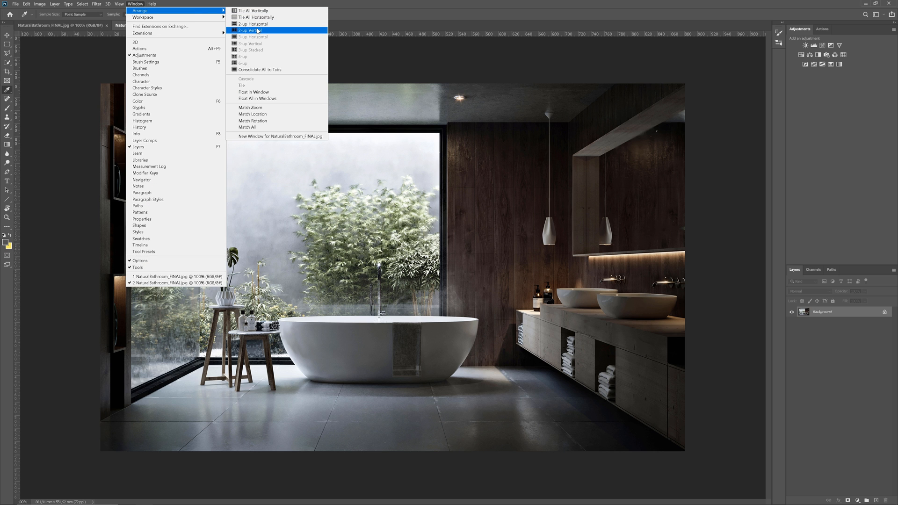
pyautogui.click(245, 30)
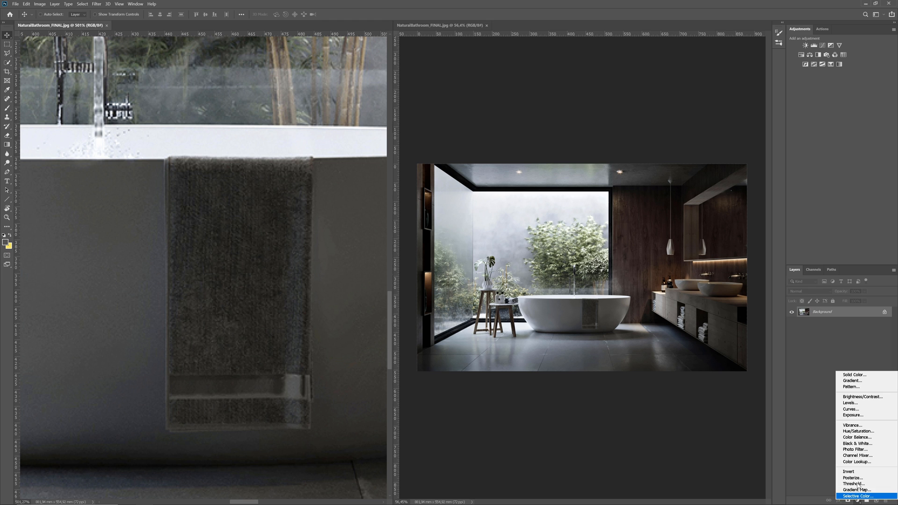
# Add a red Solid Color fill layer over the towel and blend it as Color.
pyautogui.click(853, 374)
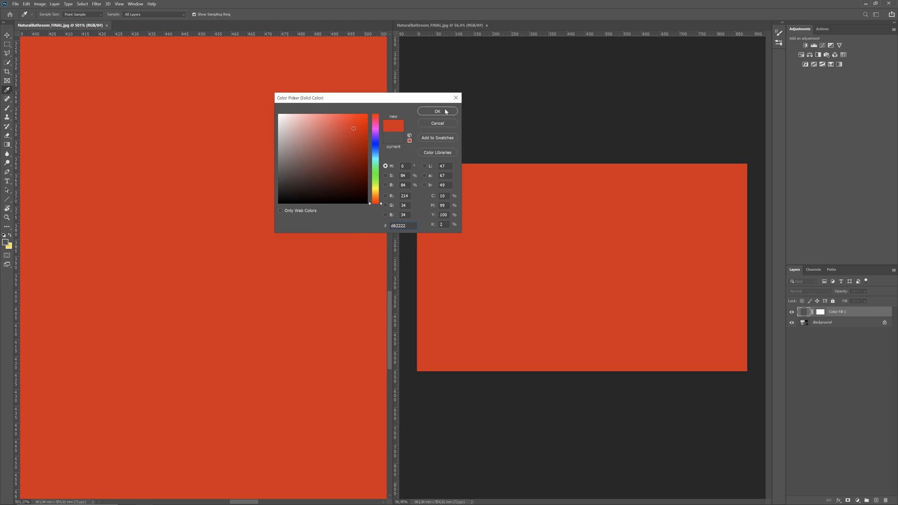
pyautogui.click(438, 111)
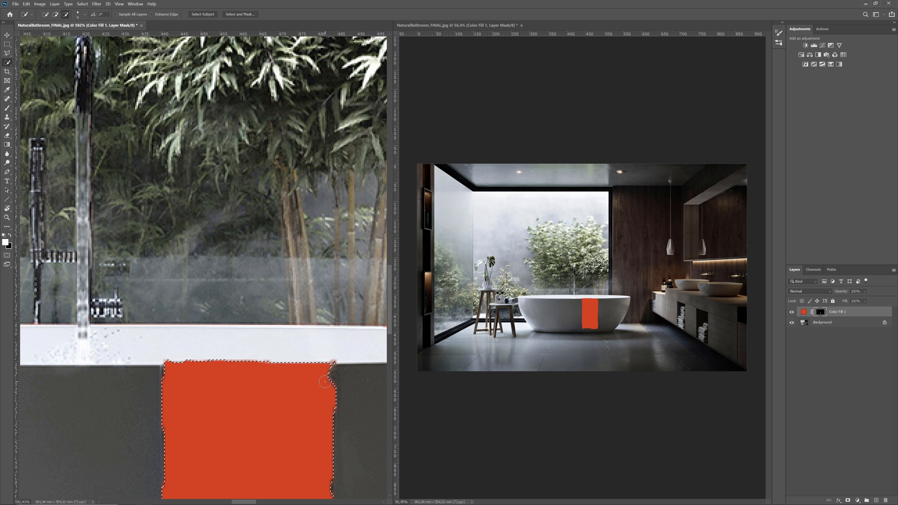
pyautogui.click(809, 291)
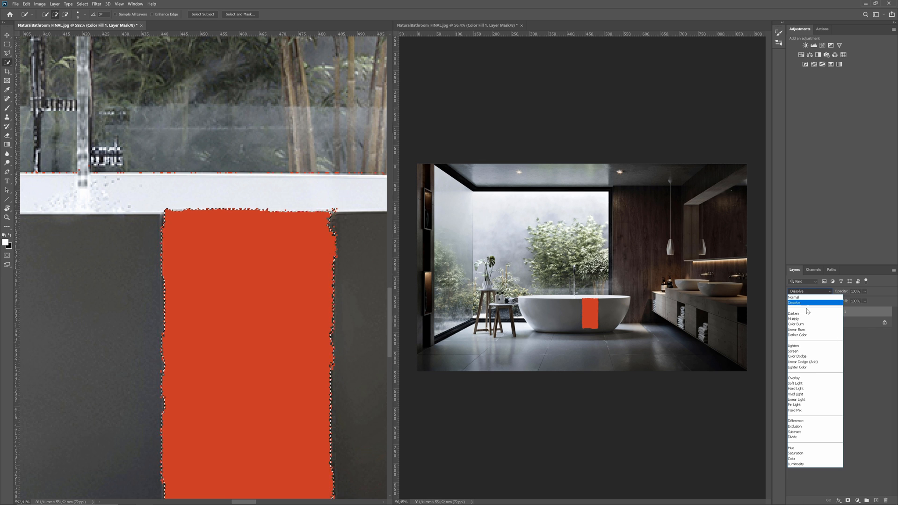
pyautogui.click(793, 458)
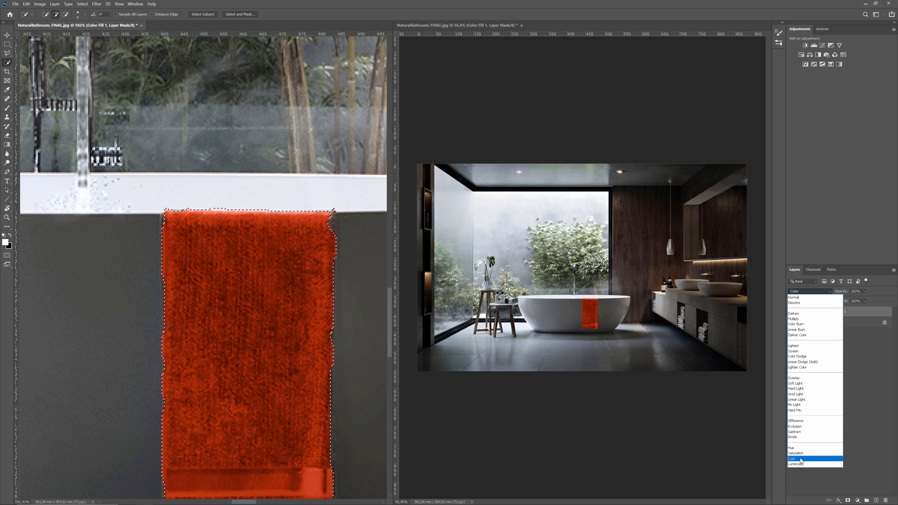
# Recolour the towel fill, trying several greens and settling on a dark olive green.
pyautogui.doubleClick(805, 311)
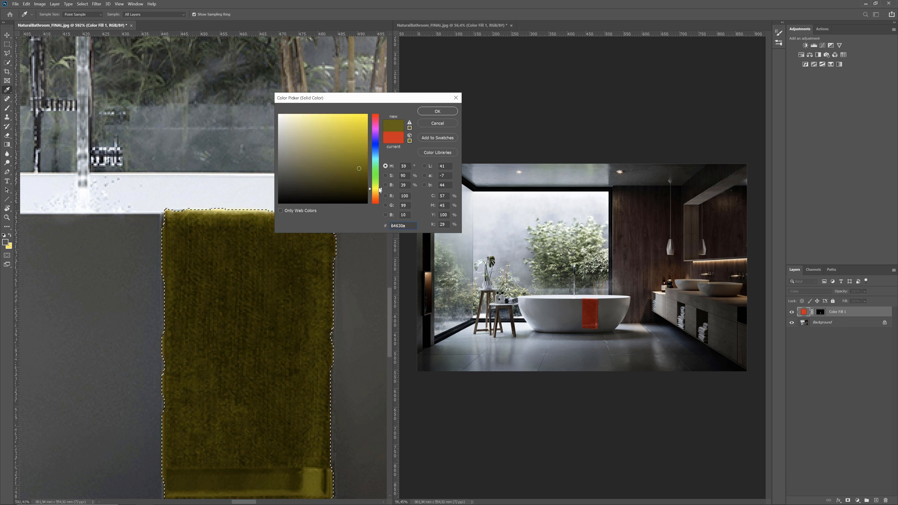
pyautogui.click(375, 149)
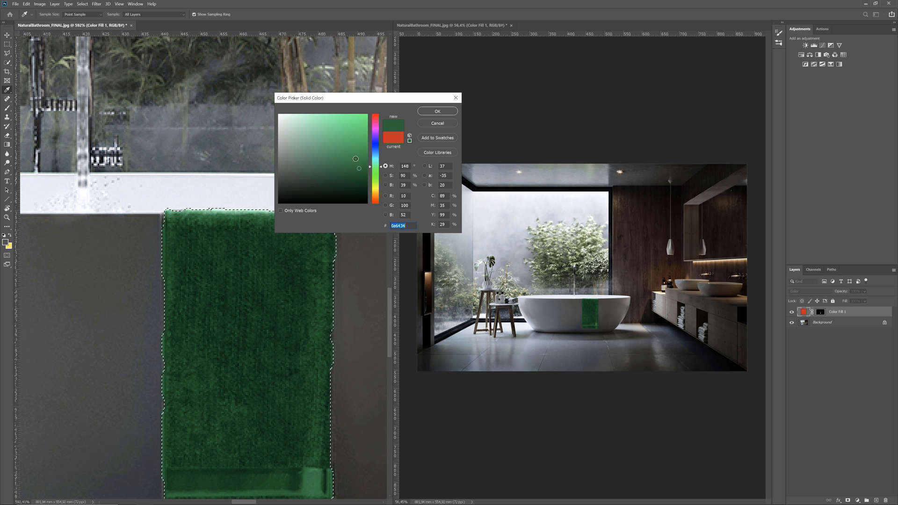
pyautogui.click(327, 155)
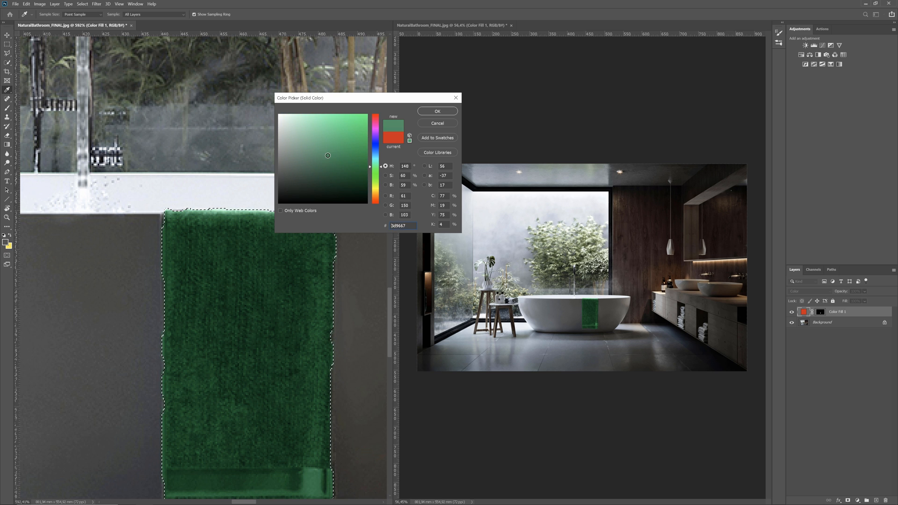
pyautogui.click(303, 132)
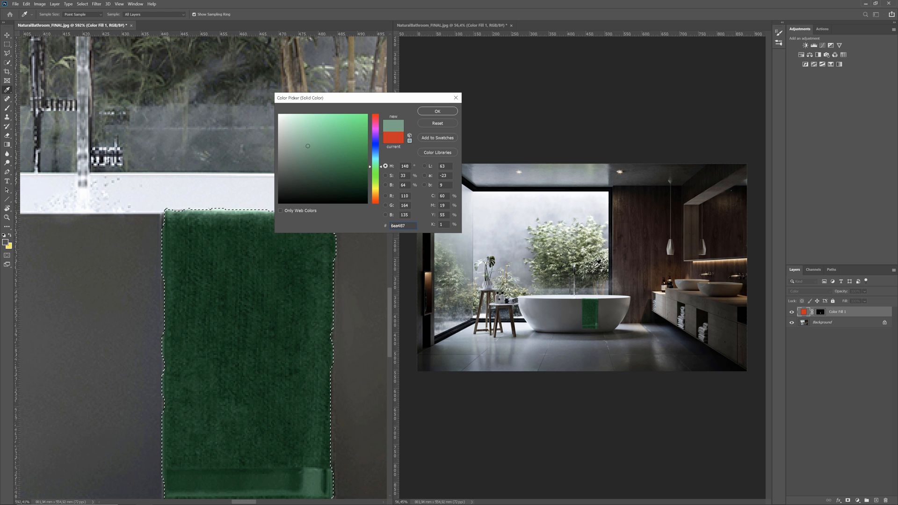
pyautogui.click(327, 183)
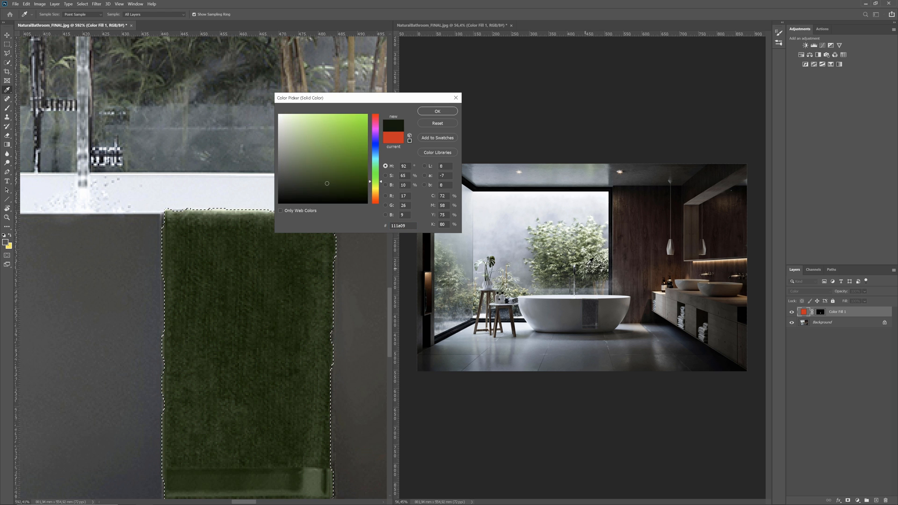
pyautogui.click(292, 135)
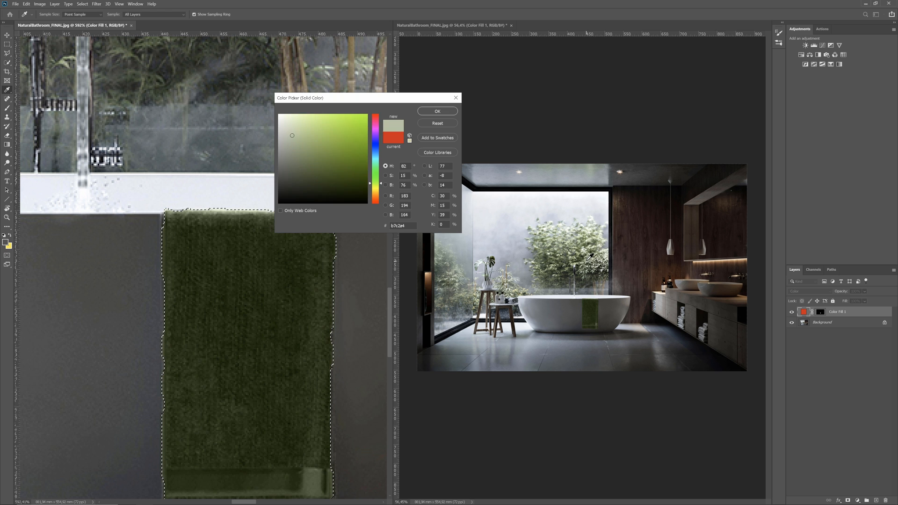
pyautogui.click(307, 166)
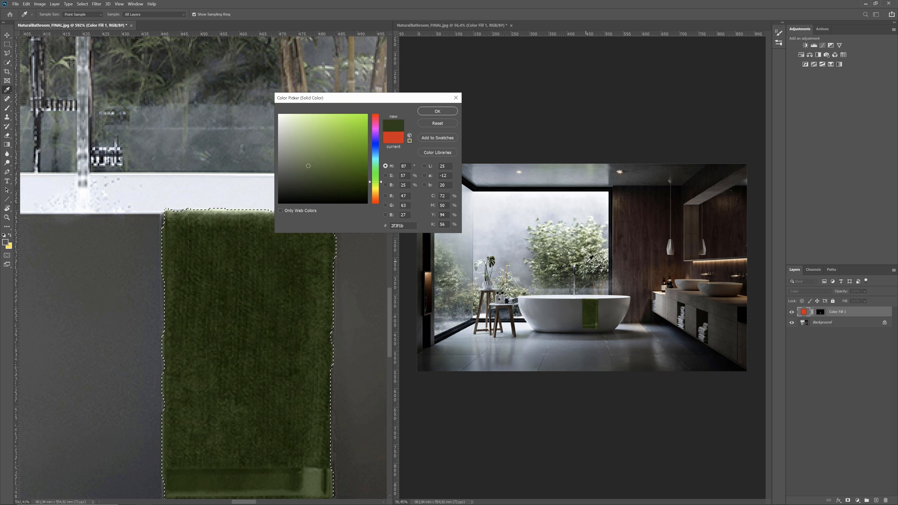